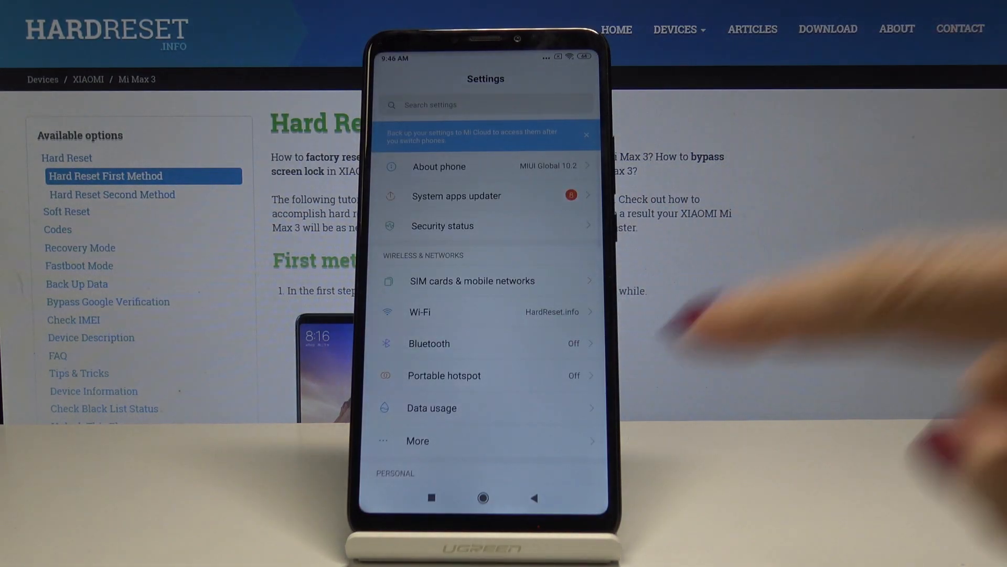
Scroll down the Settings list and open Portable hotspot.
scroll(down, 3)
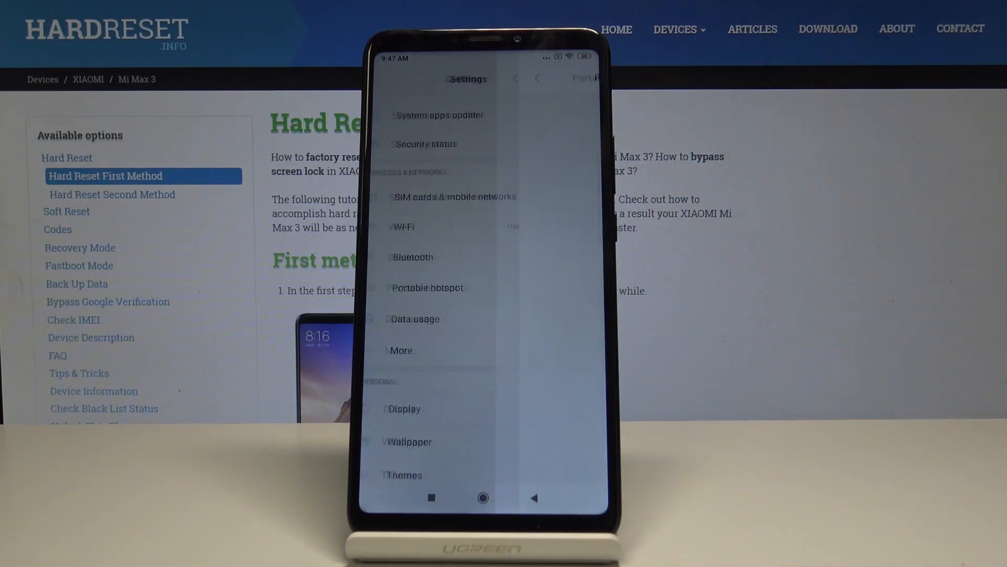
click(430, 287)
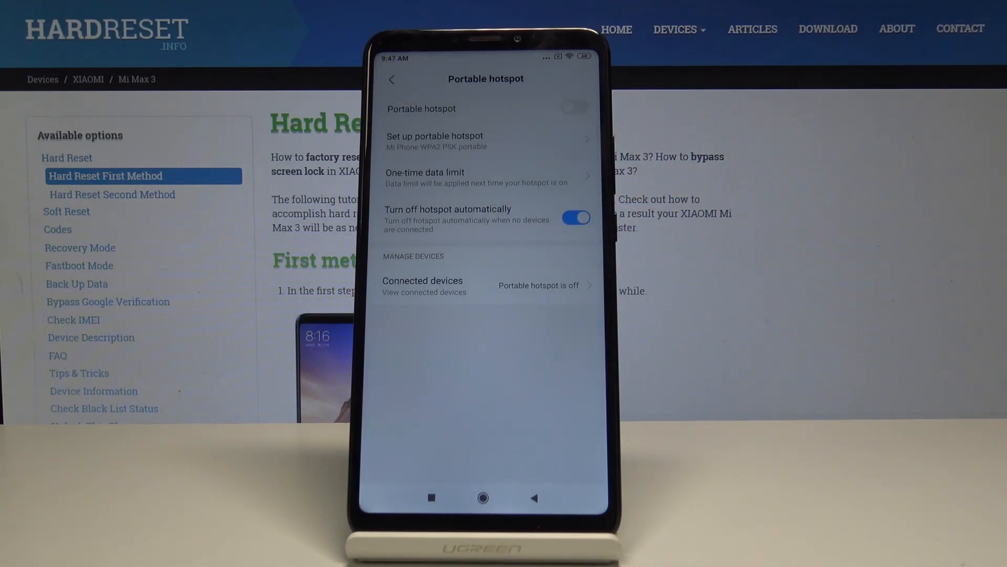
Switch the portable hotspot on so the Mi Phone network becomes active.
click(575, 107)
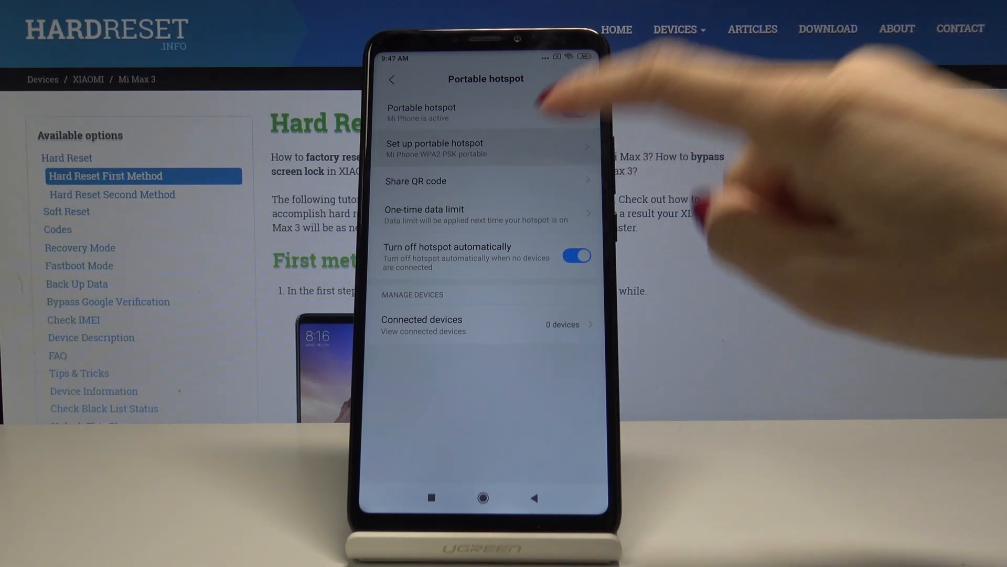
In Set up portable hotspot, rename the network to 'hard reset' and clear the password.
click(434, 148)
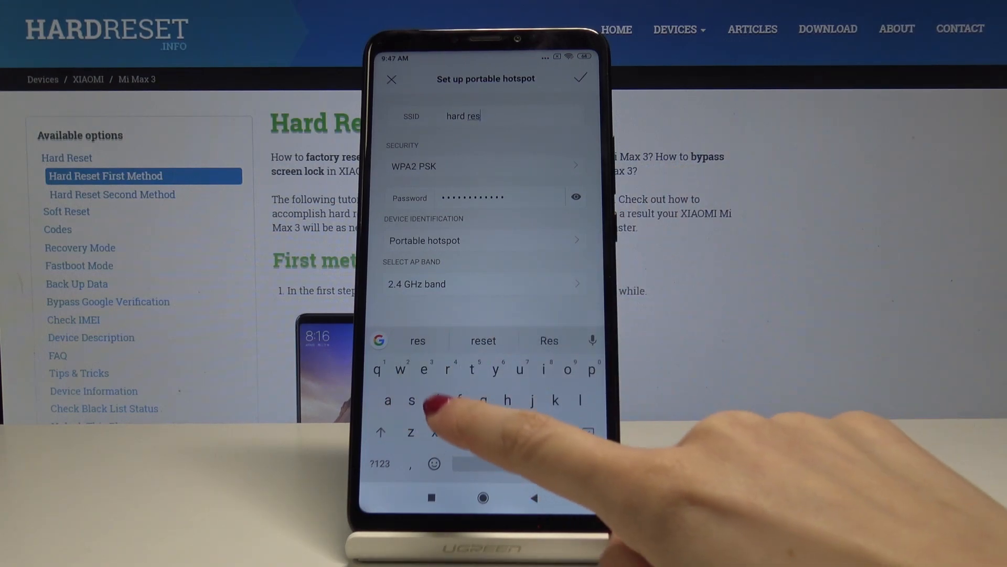
text(et)
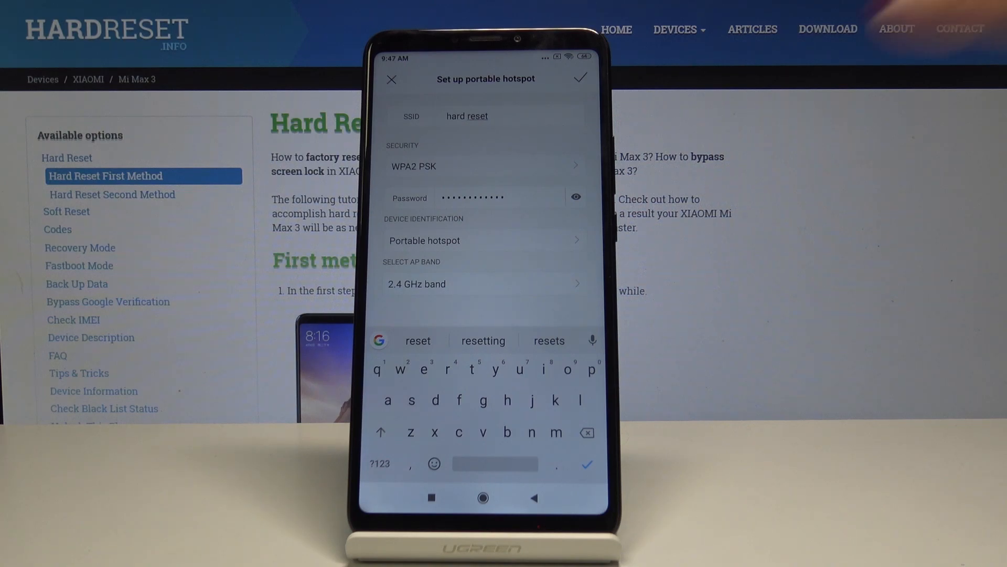
click(575, 197)
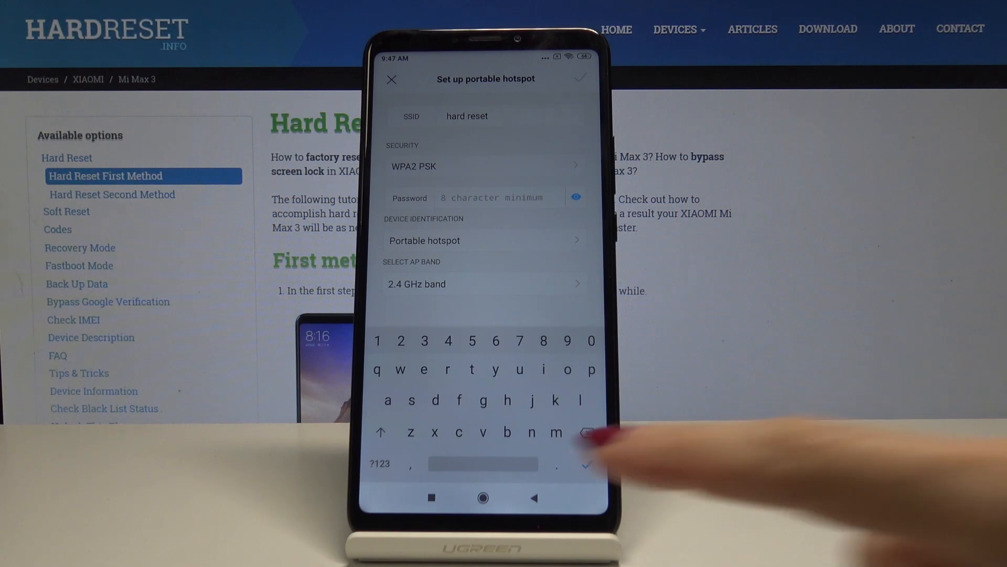
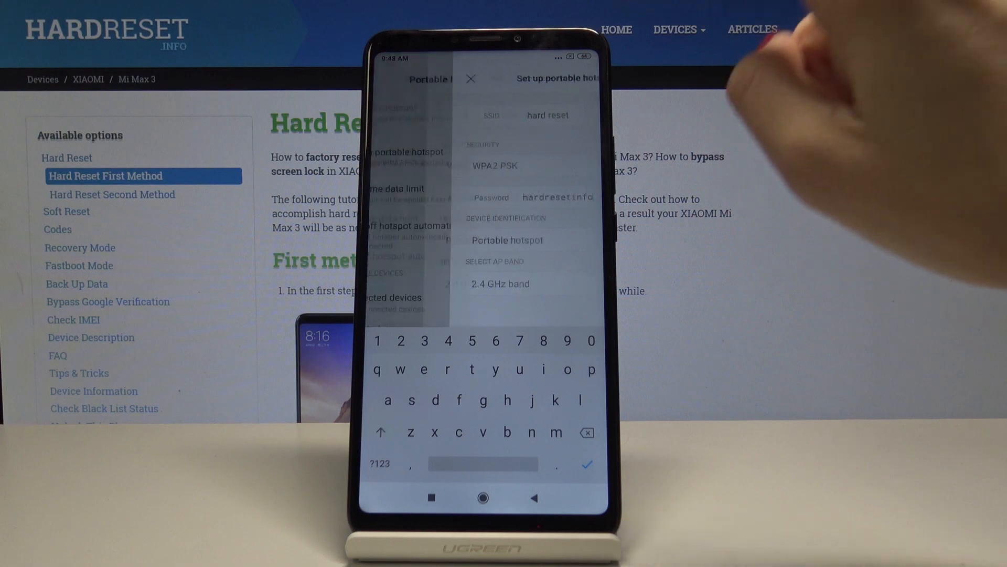
Display the Share QR code for the 'hard reset' hotspot.
click(470, 80)
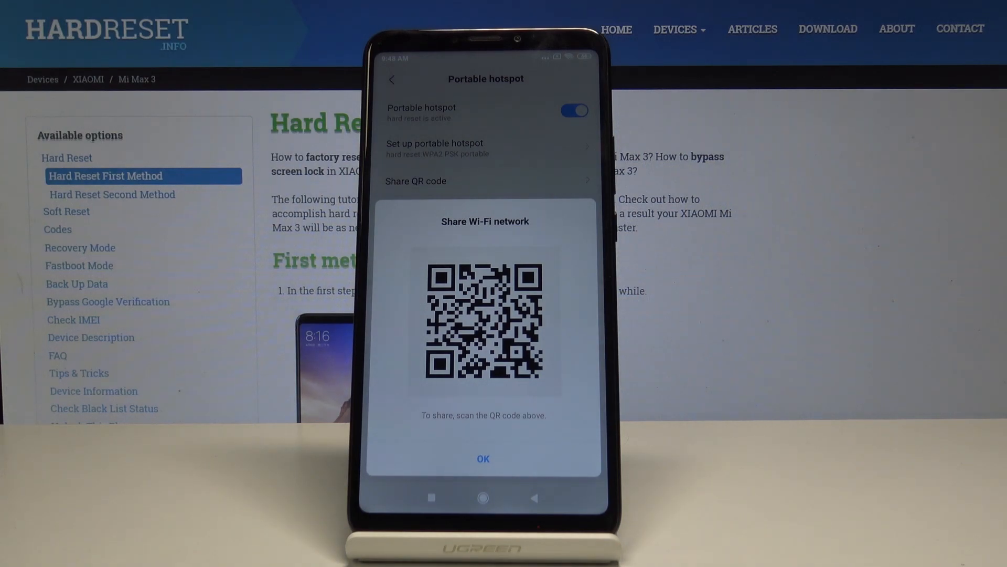
Dismiss the Share Wi-Fi network QR code dialog with OK.
click(483, 459)
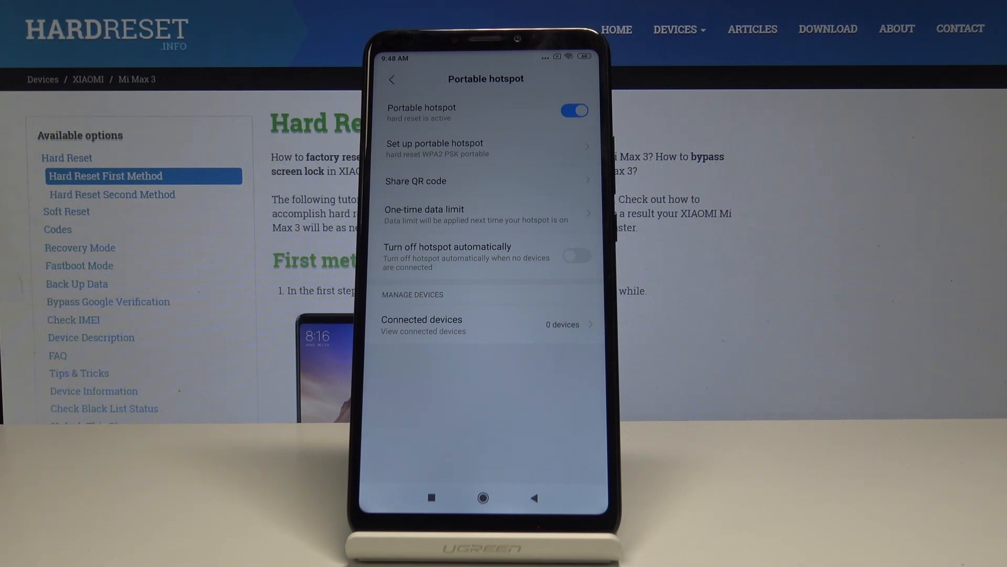
Enable automatic hotspot turn-off, switch the hotspot off, and go to the home screen.
click(576, 256)
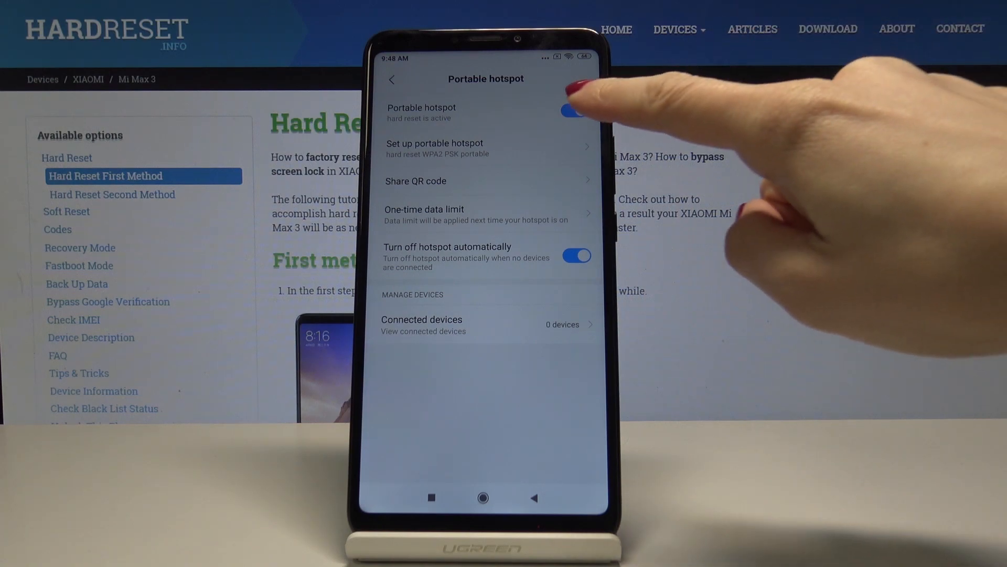
click(573, 109)
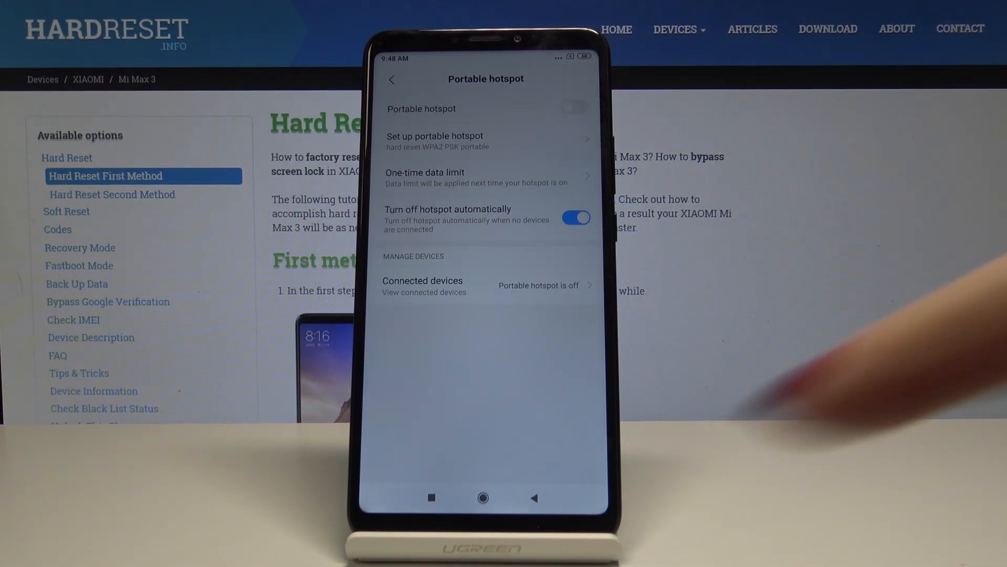
click(483, 499)
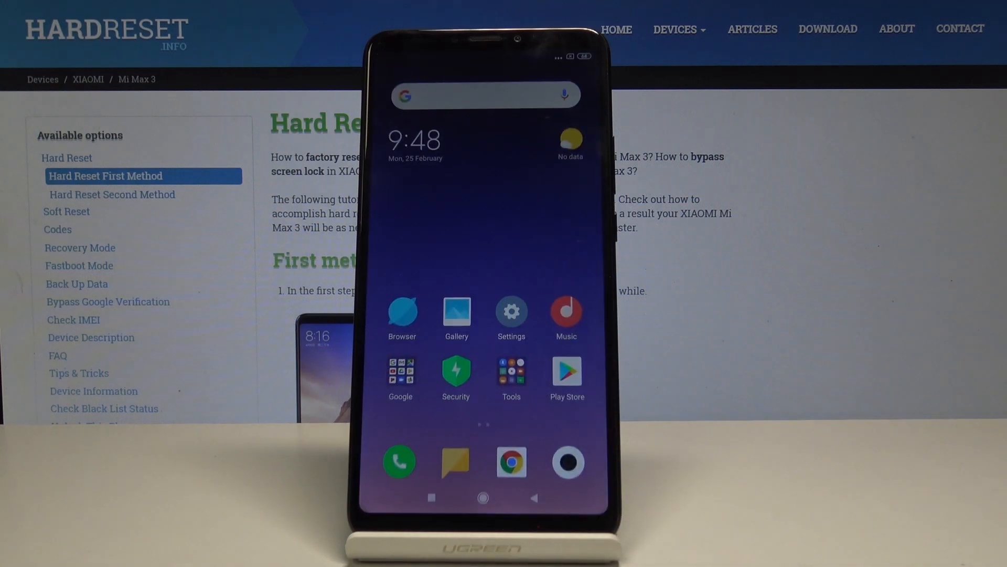